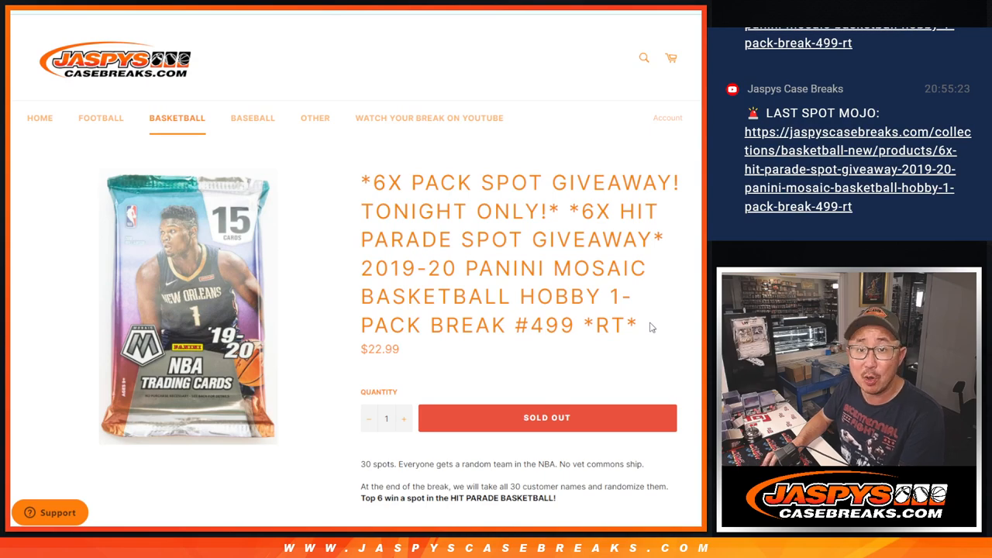
mouse_move(533, 248)
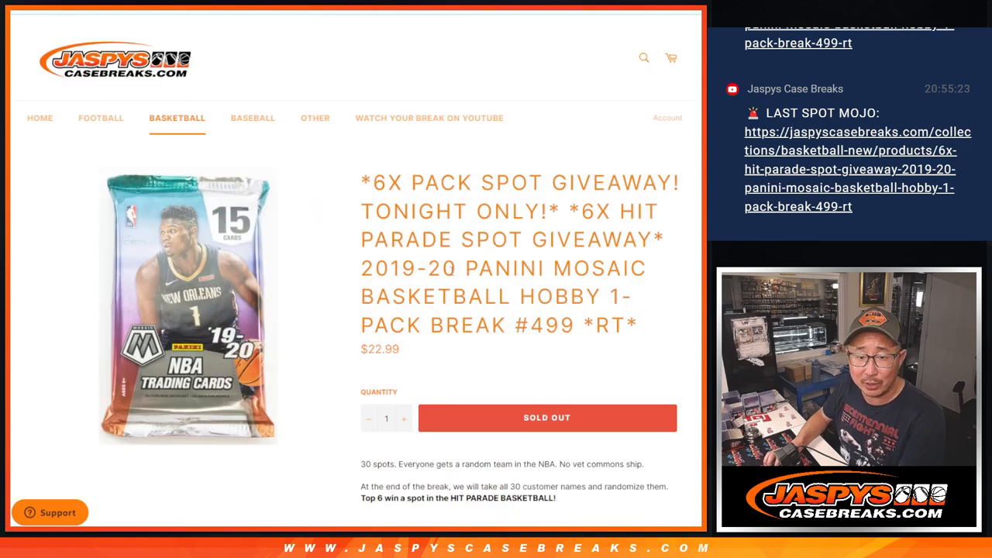
Select the customer names on Sheet2 and scroll down through the list.
drag(453, 268, 623, 325)
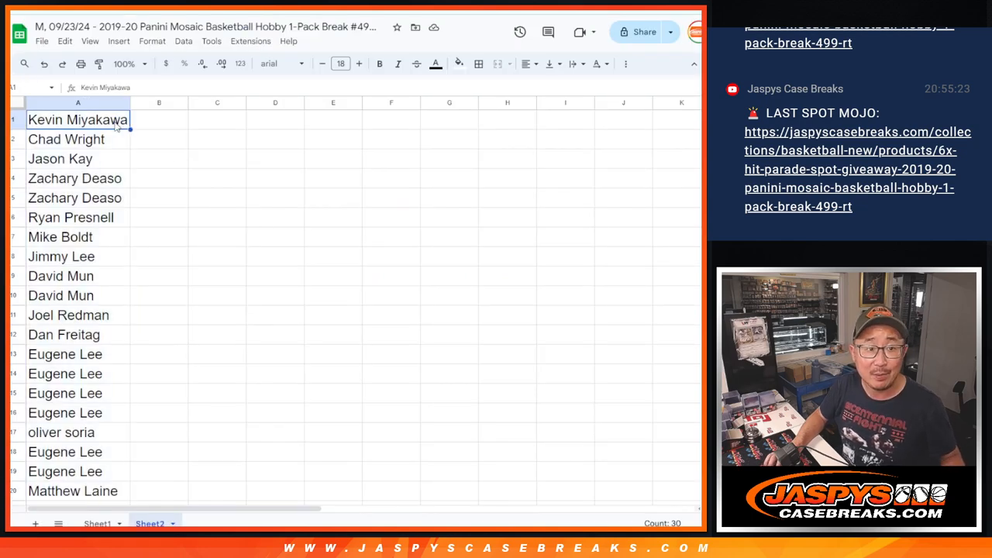
scroll(down, 3)
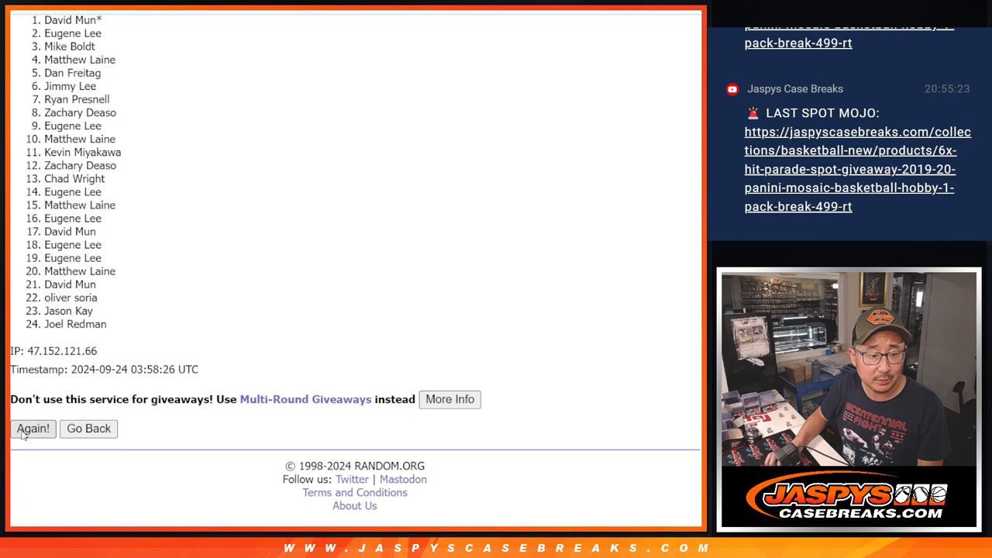
Re-randomize the 24-name list twice more with Again!
click(33, 428)
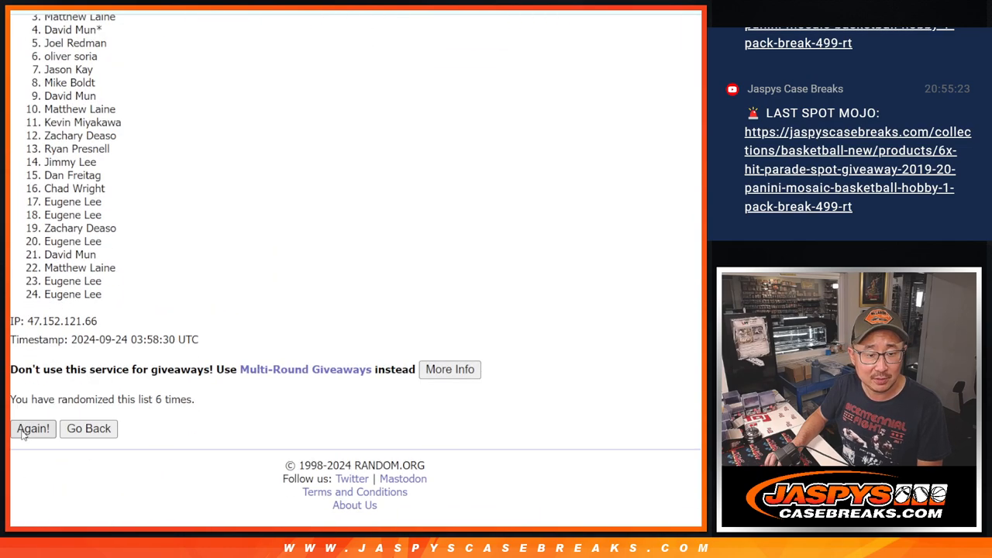
click(32, 428)
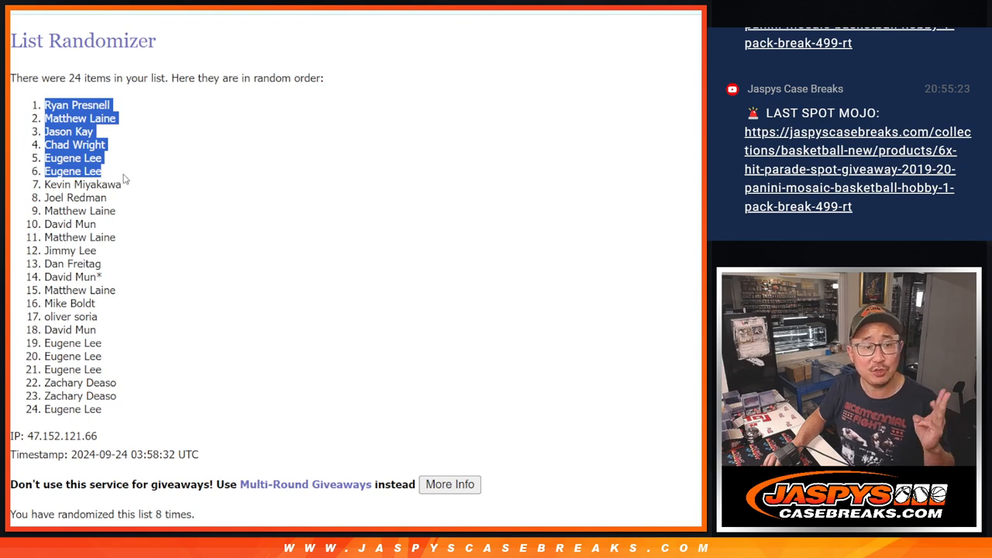
mouse_move(122, 177)
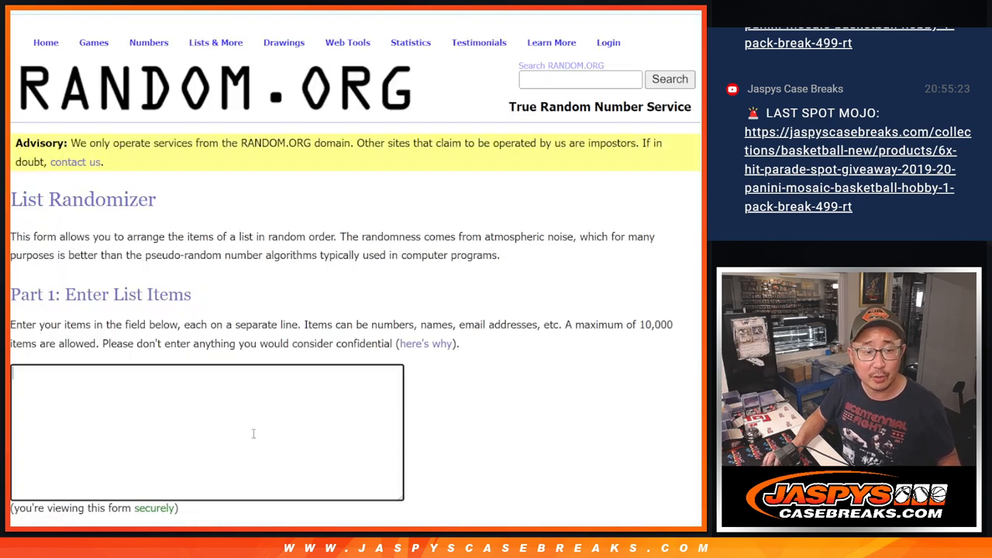
Roll two dice in the Dice Roller.
click(153, 43)
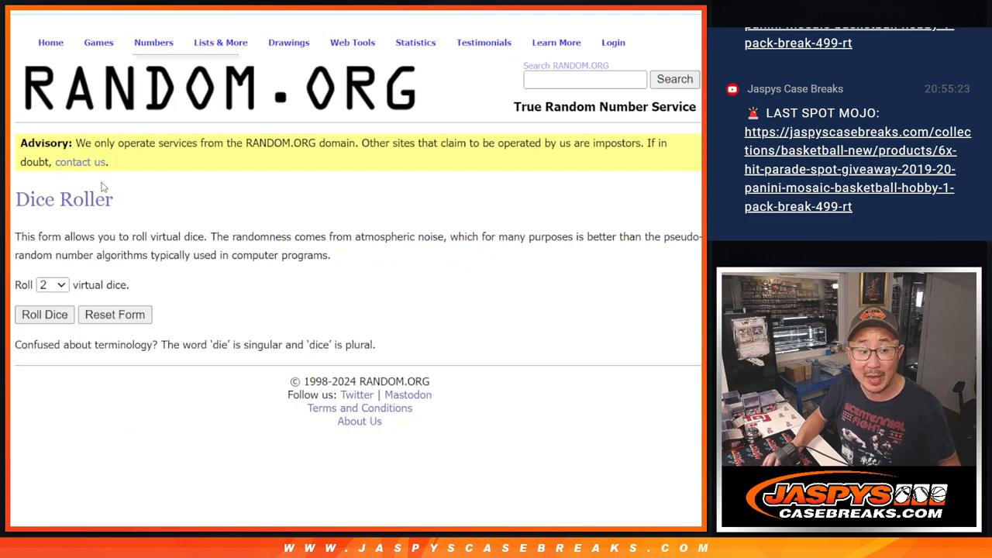
click(43, 314)
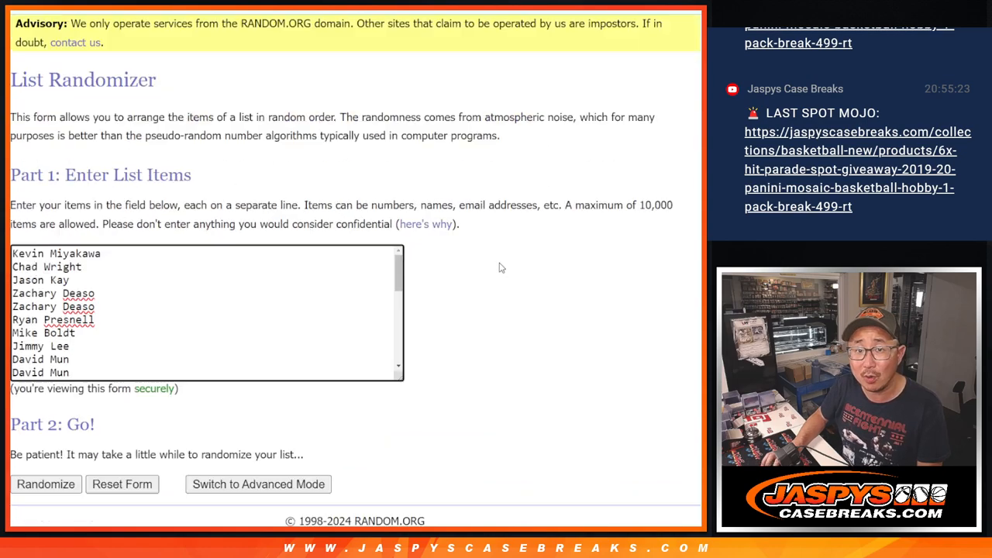
Randomize the pasted 30 customer names twice, then re-randomize the 30 NBA teams.
click(47, 484)
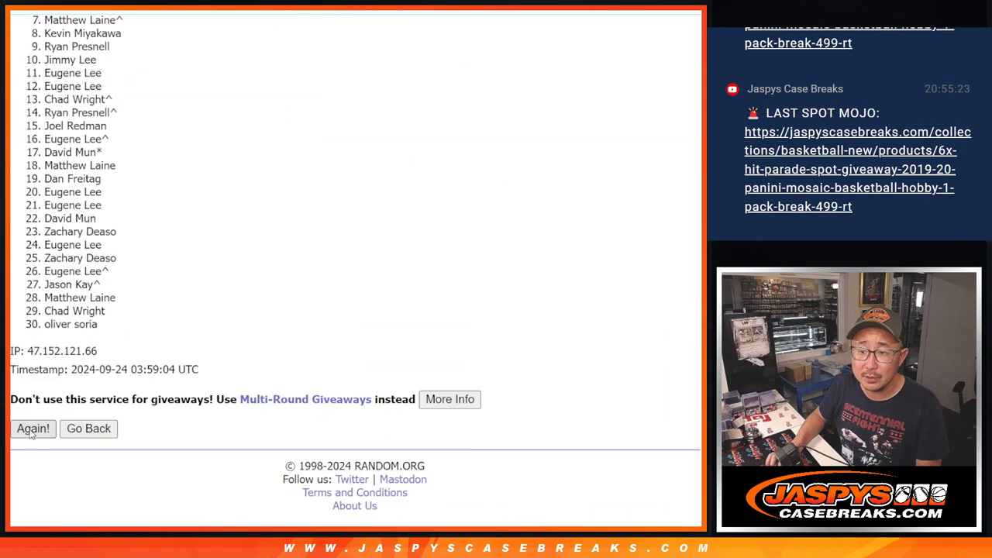
click(33, 427)
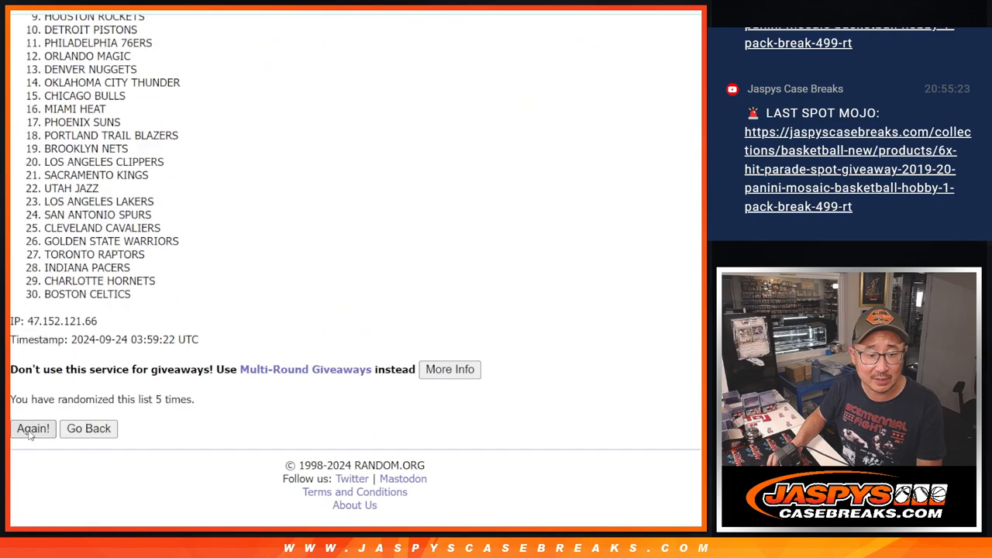
click(33, 428)
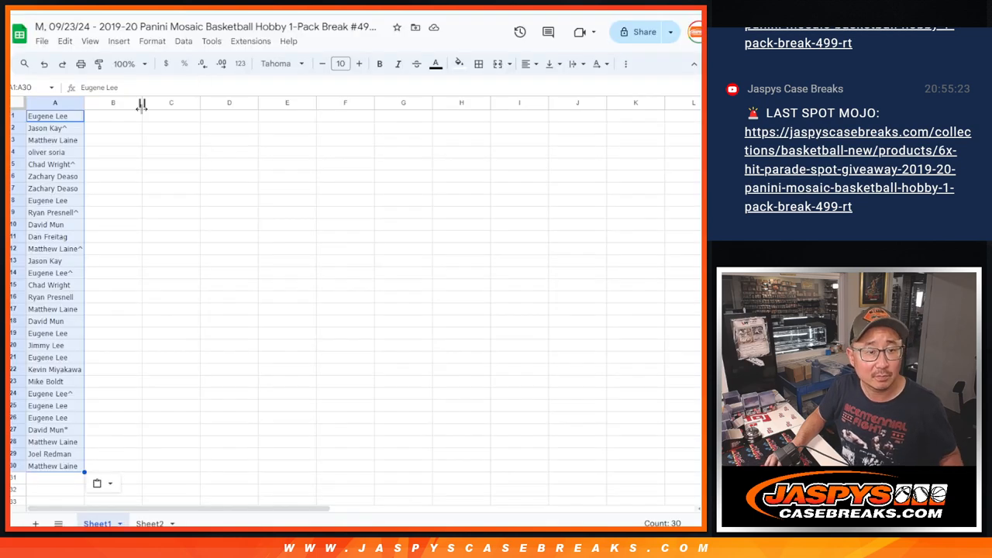
Set the sheet font to Oxygen and zoom in on the name-team rows.
click(279, 63)
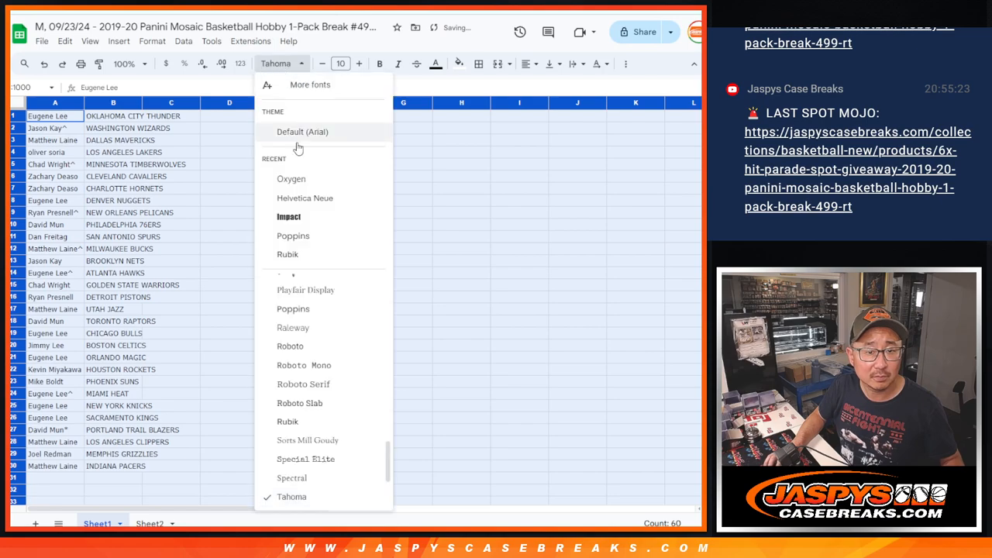
click(292, 178)
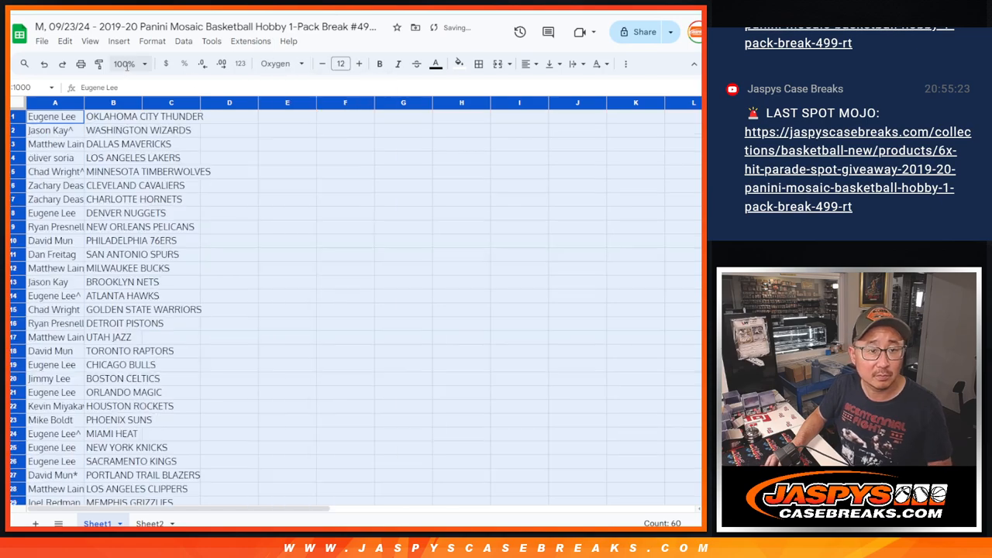
click(128, 64)
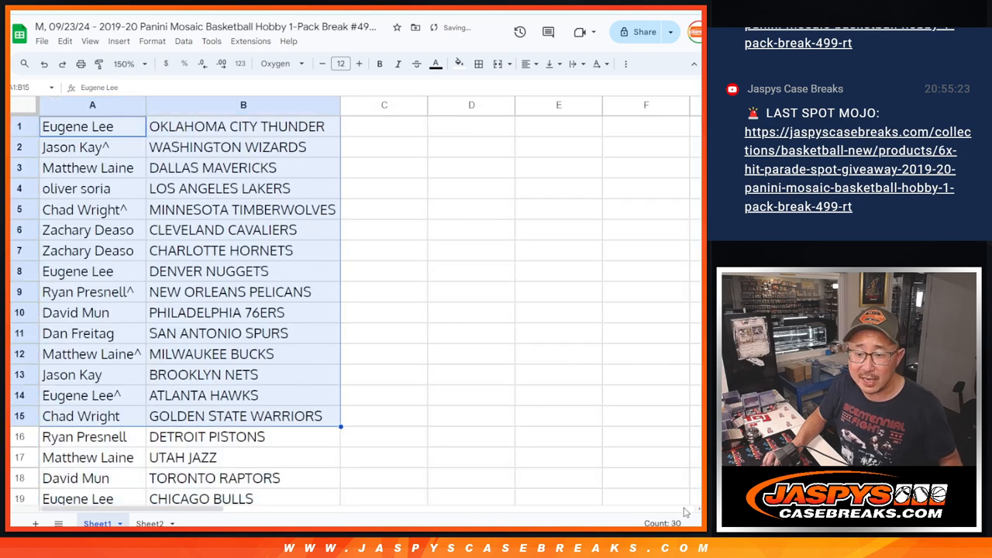
scroll(down, 3)
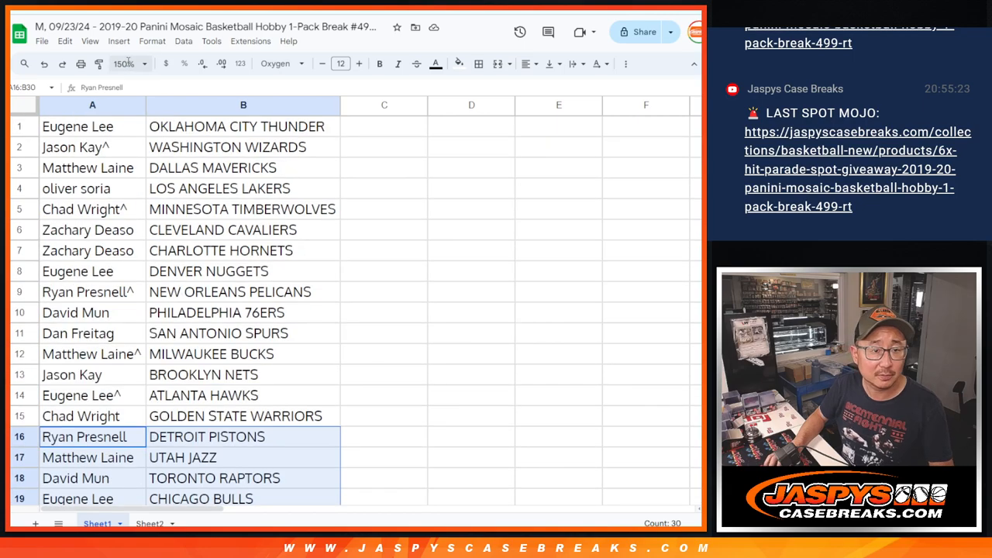
Sort the name-team range by column B and bring up the print settings.
right_click(140, 103)
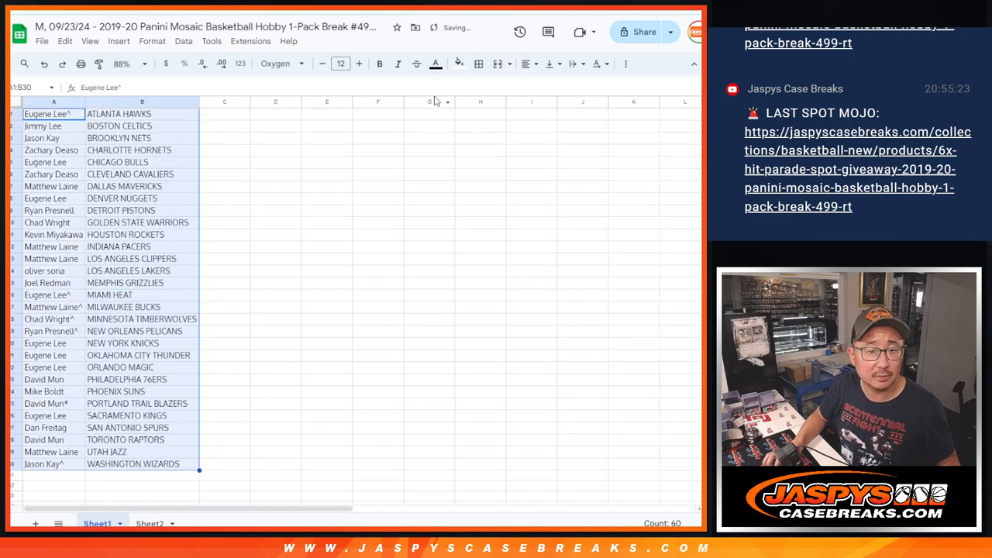
key(ctrl+p)
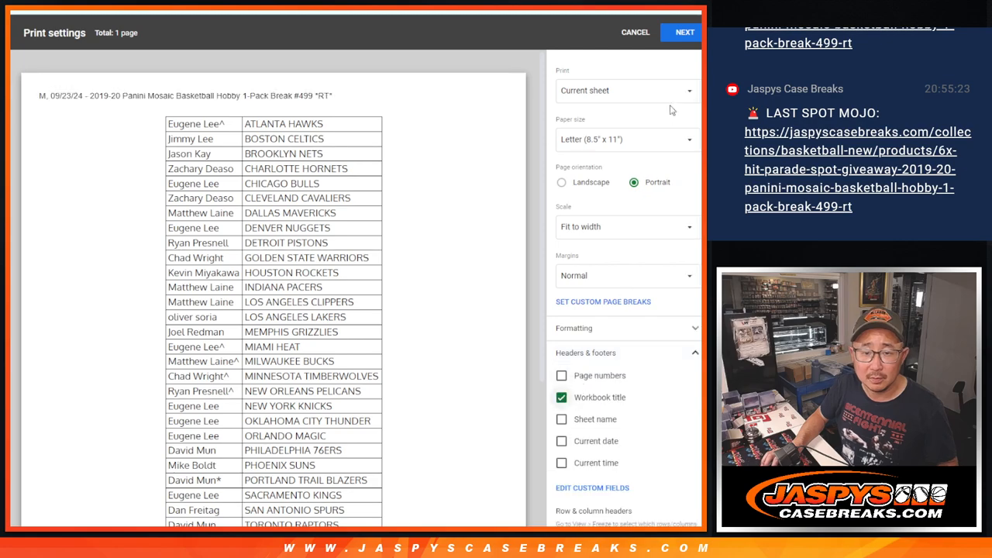
Confirm Next in Print settings to send the sheet to print.
click(636, 31)
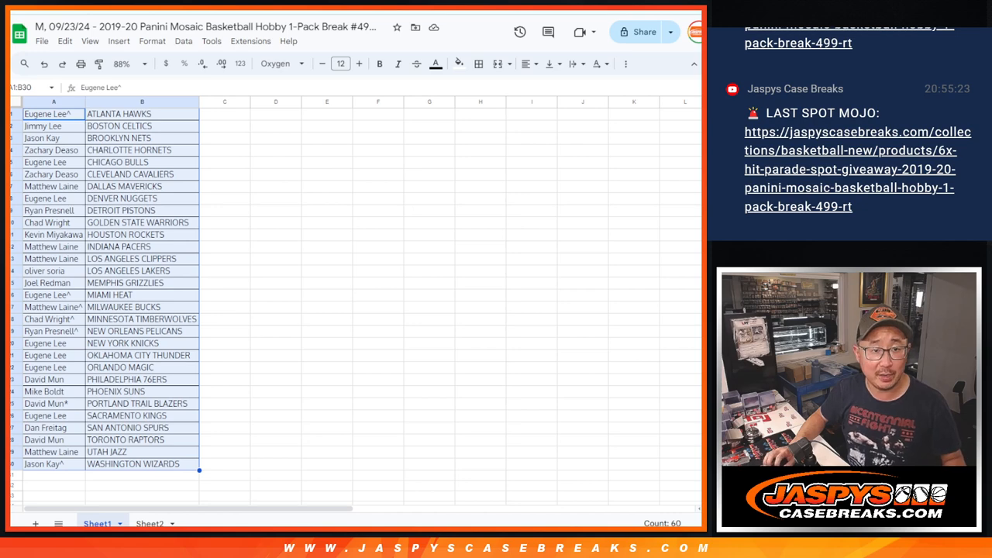
Return to the RANDOM.ORG Dice Roller page set for two dice.
click(53, 114)
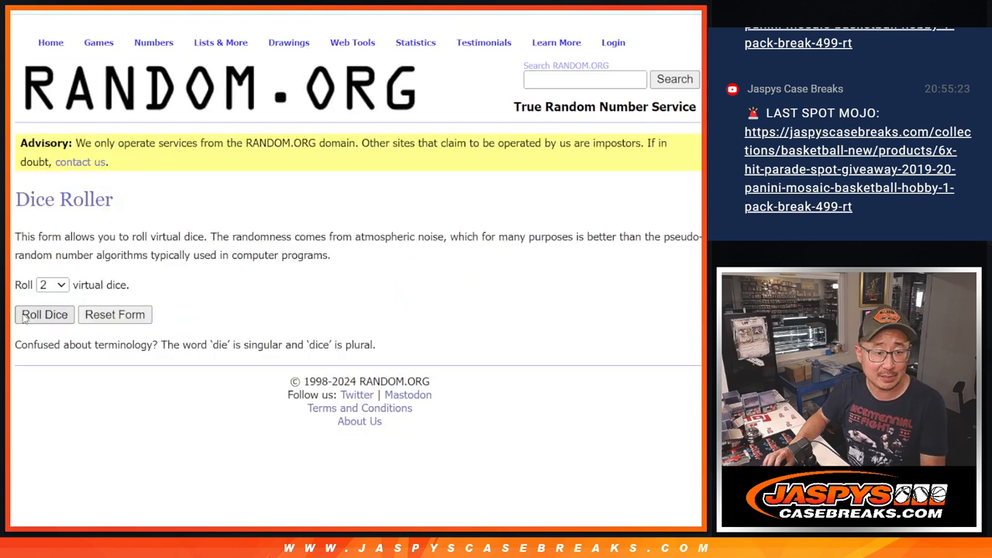
Roll two dice, randomize the pasted 30-name list and review the resulting order.
click(44, 313)
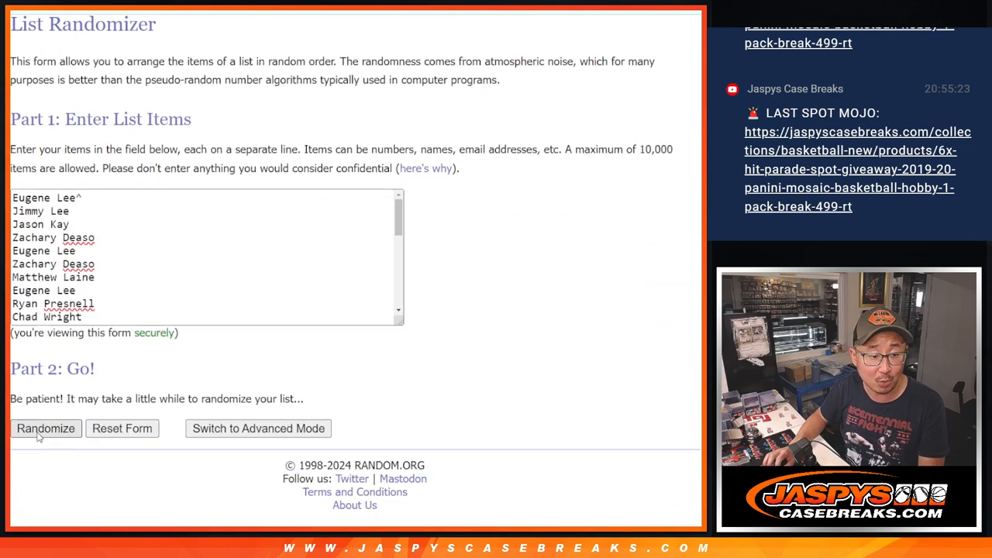
click(47, 428)
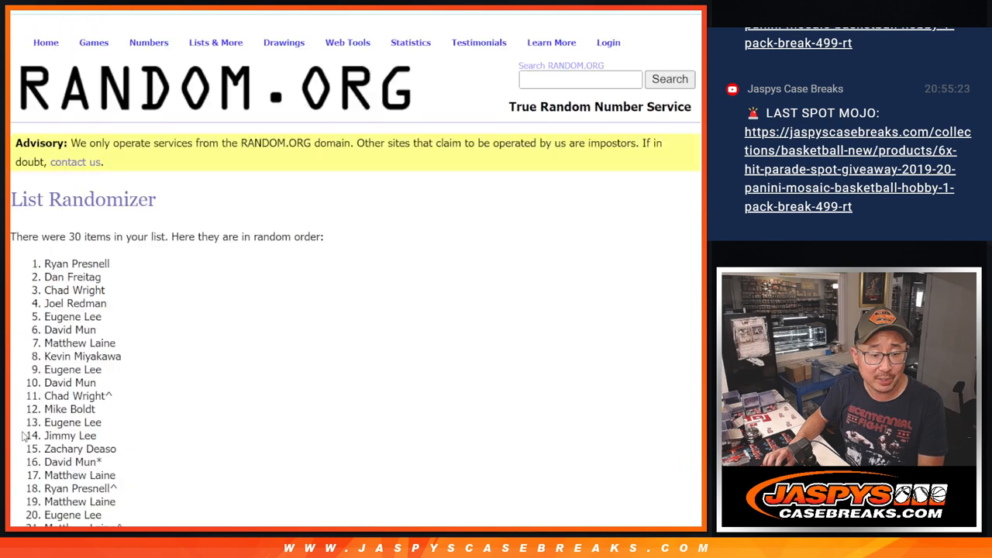
scroll(down, 3)
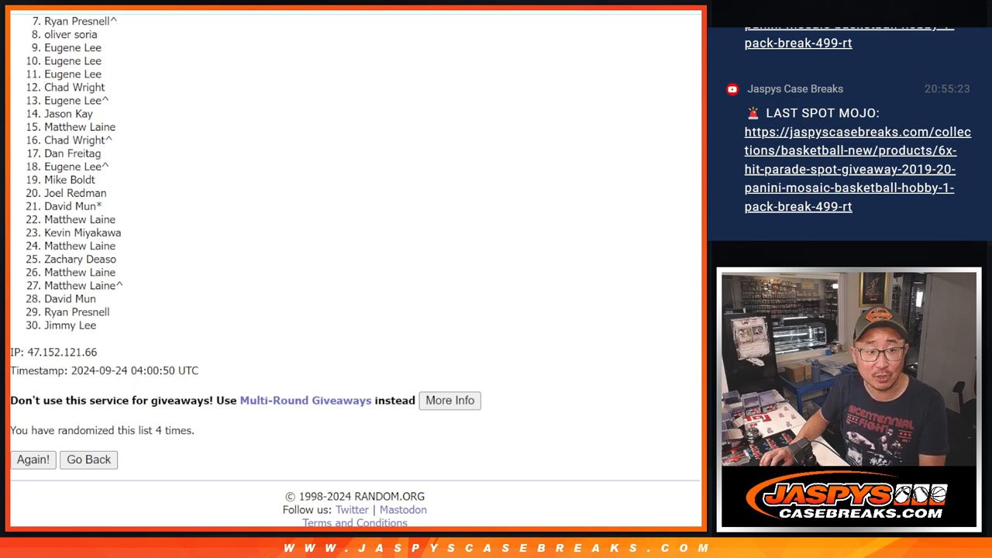
scroll(down, 3)
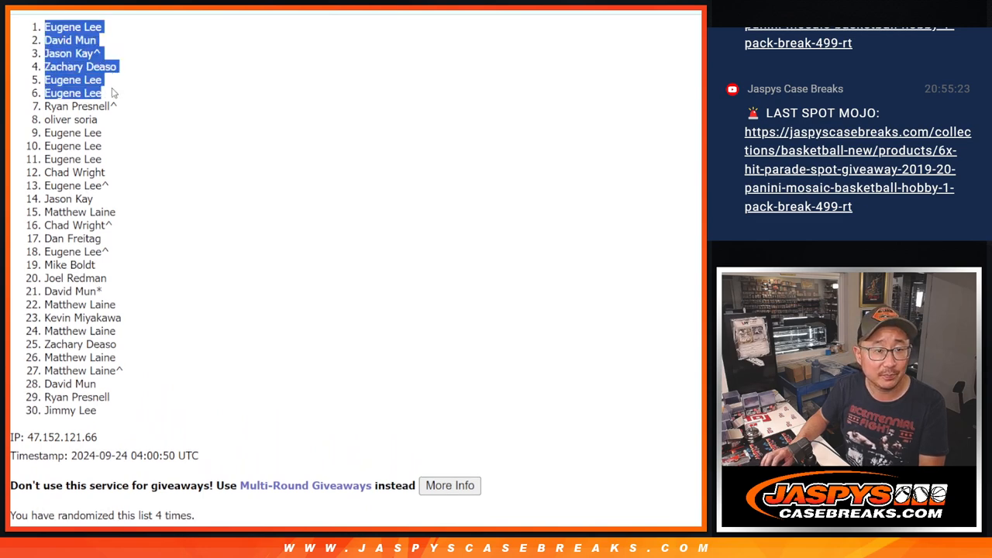
mouse_move(261, 121)
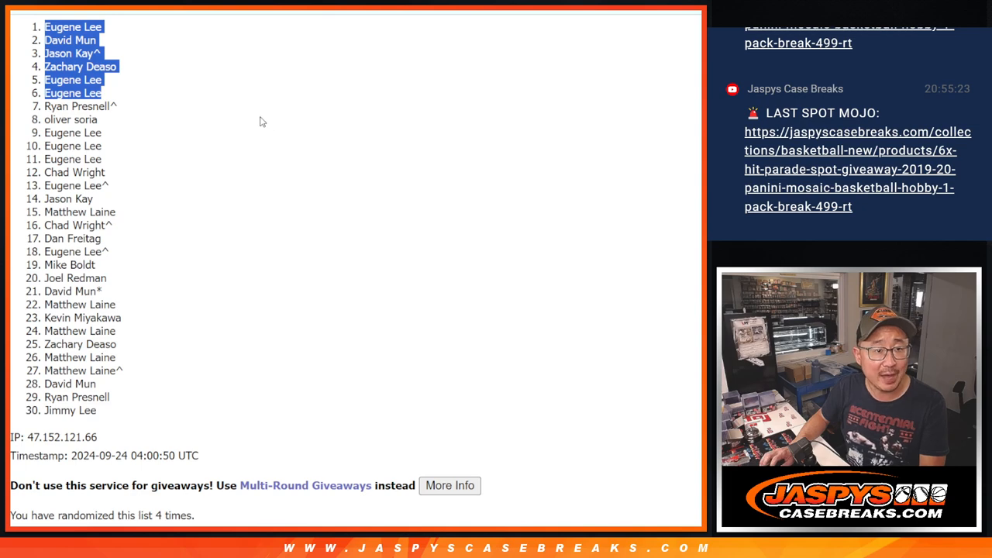
mouse_move(315, 186)
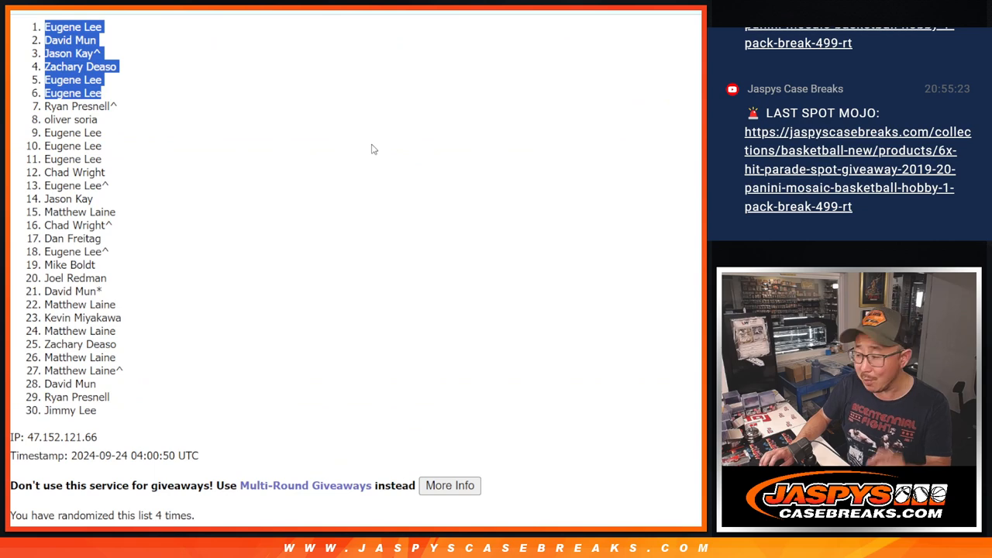
mouse_move(347, 149)
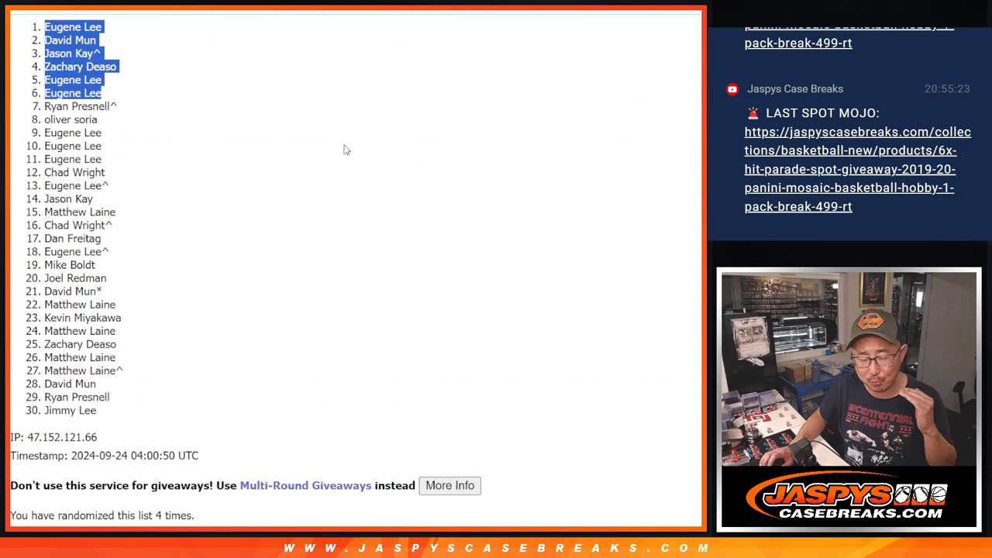